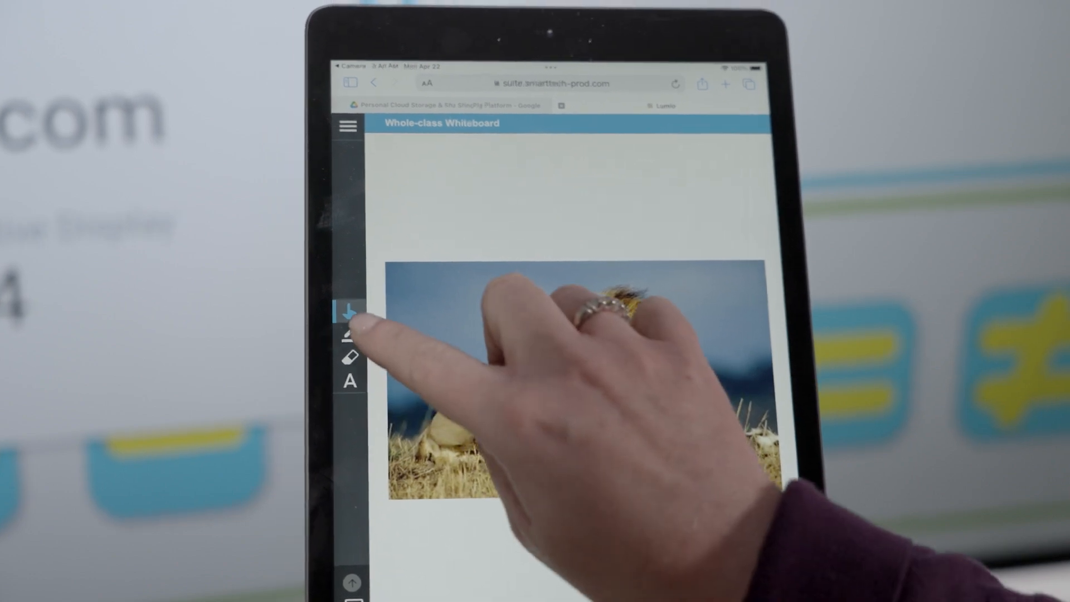
# Draw with the pen over the lion photo on the shared page from the tablet
pyautogui.click(349, 334)
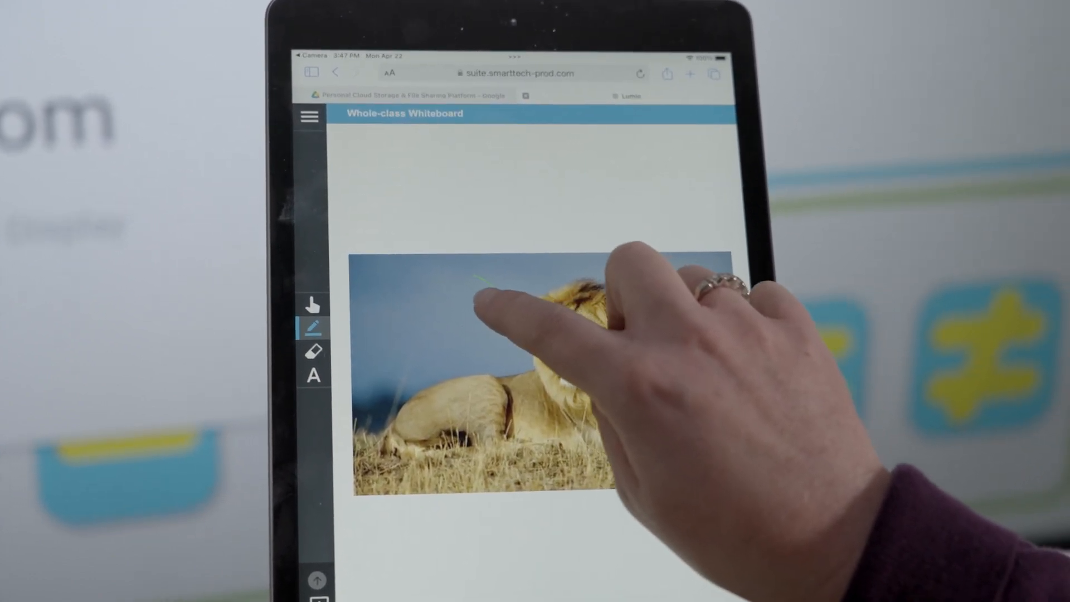
pyautogui.moveTo(492, 279); pyautogui.dragTo(470, 308)
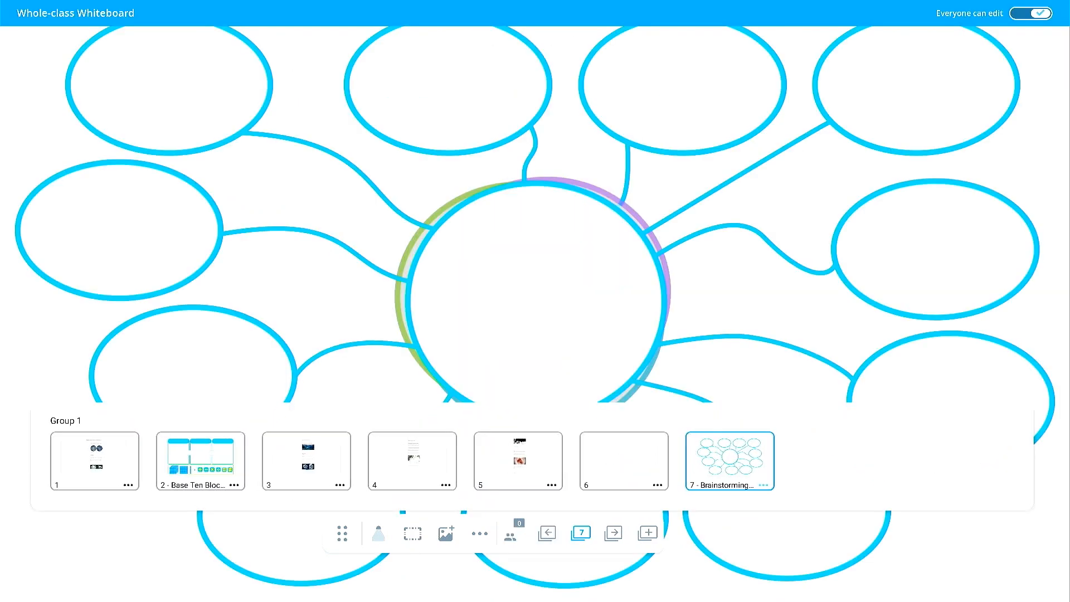
# Search the web for 'lions' and insert the photo into the web's centre circle
pyautogui.click(446, 533)
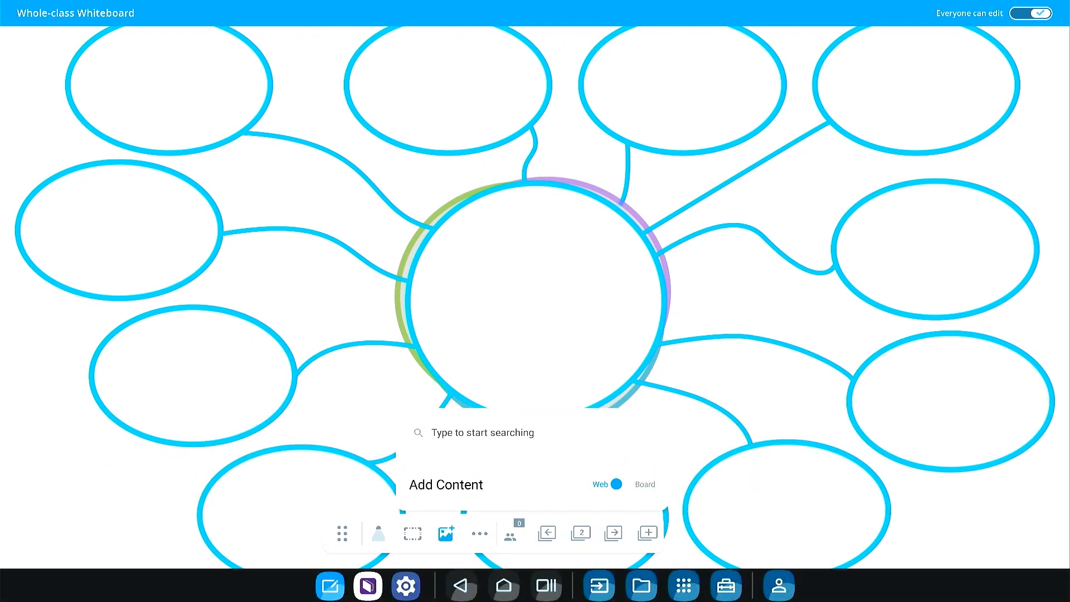
pyautogui.click(474, 433)
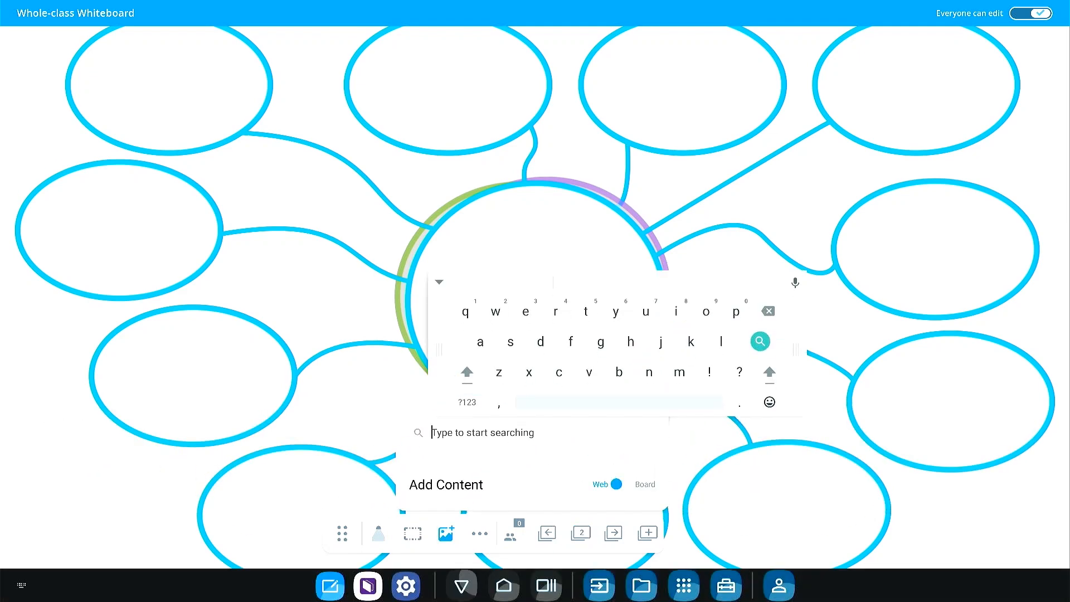
pyautogui.write('lions')
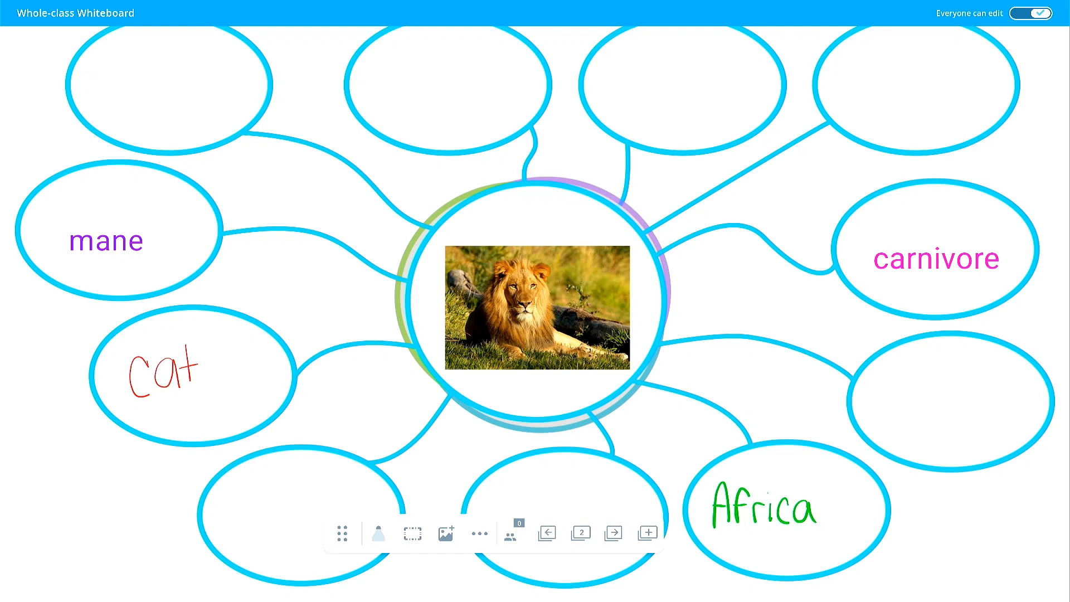
# Move 'carnivore' into an upper bubble of the web and head to the home screen
pyautogui.moveTo(935, 257); pyautogui.dragTo(776, 167)
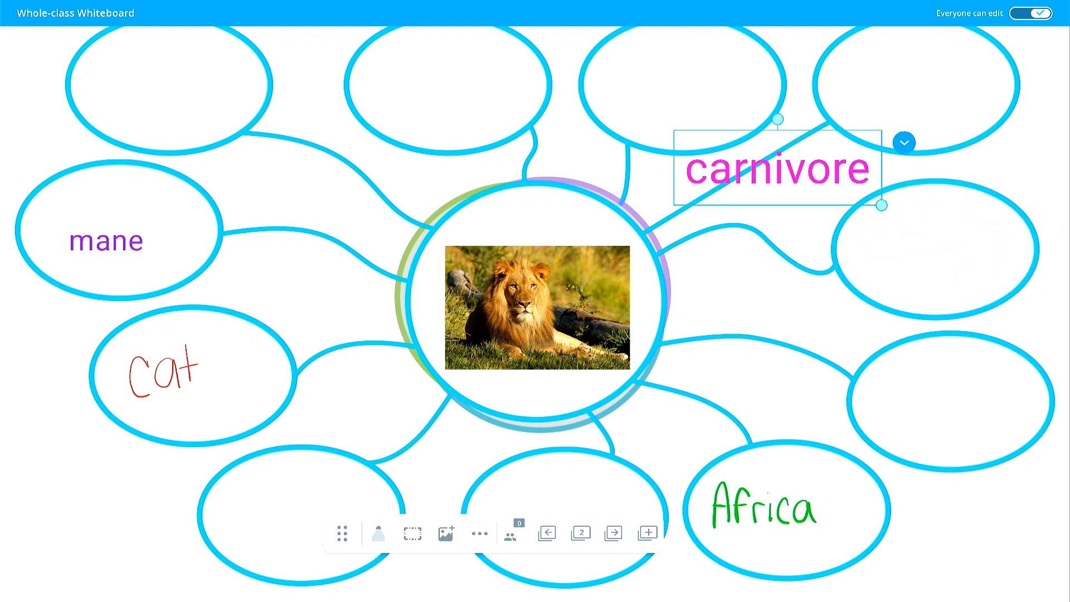
pyautogui.click(106, 240)
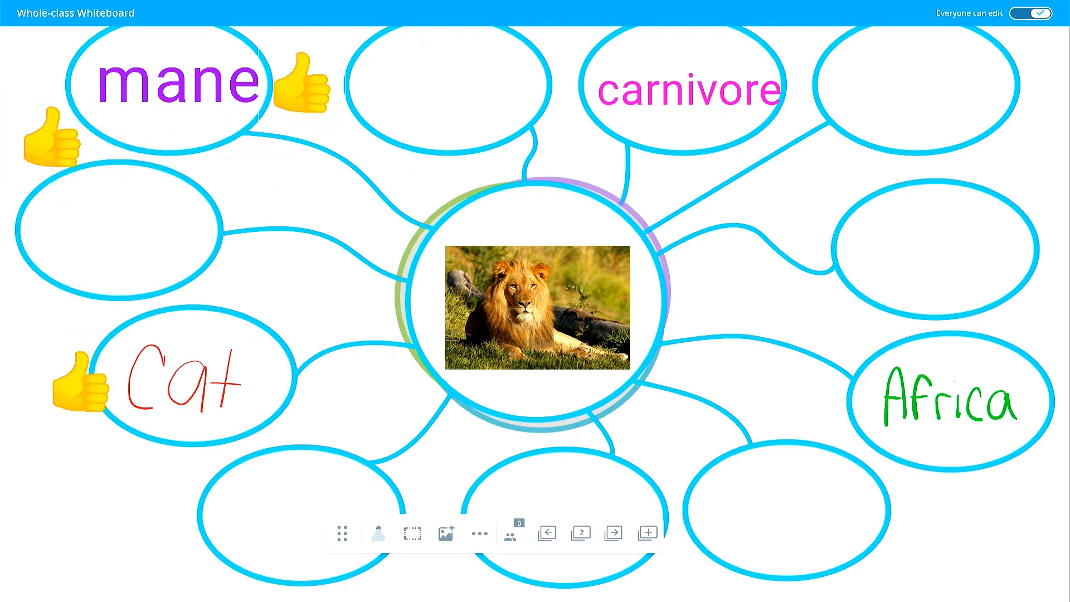
pyautogui.click(492, 581)
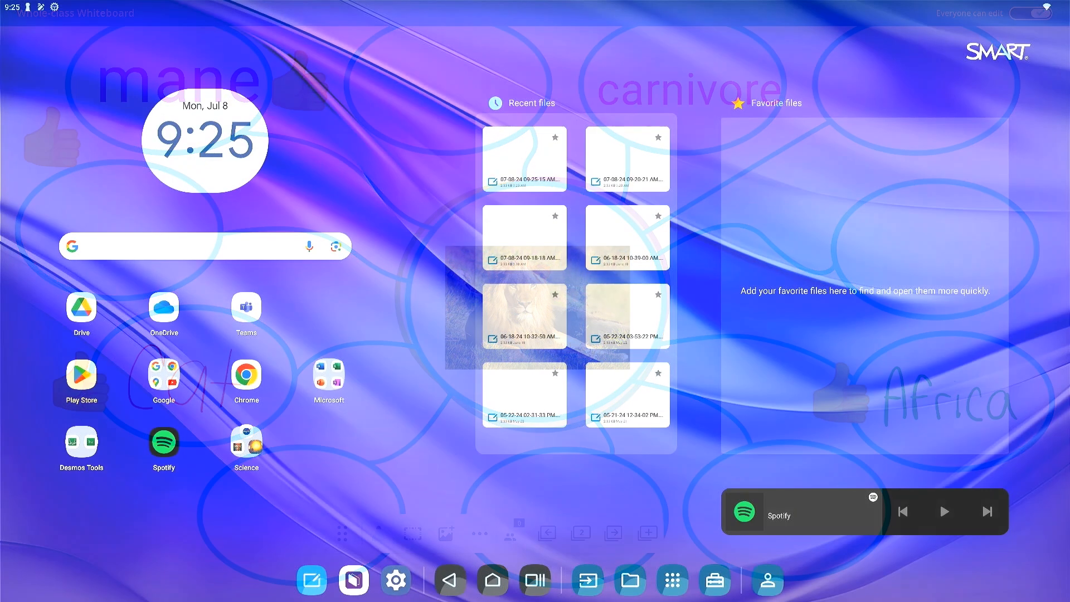
# Start a new whiteboard with a fraction strips manipulative page (1/1 to 1/12)
pyautogui.click(311, 579)
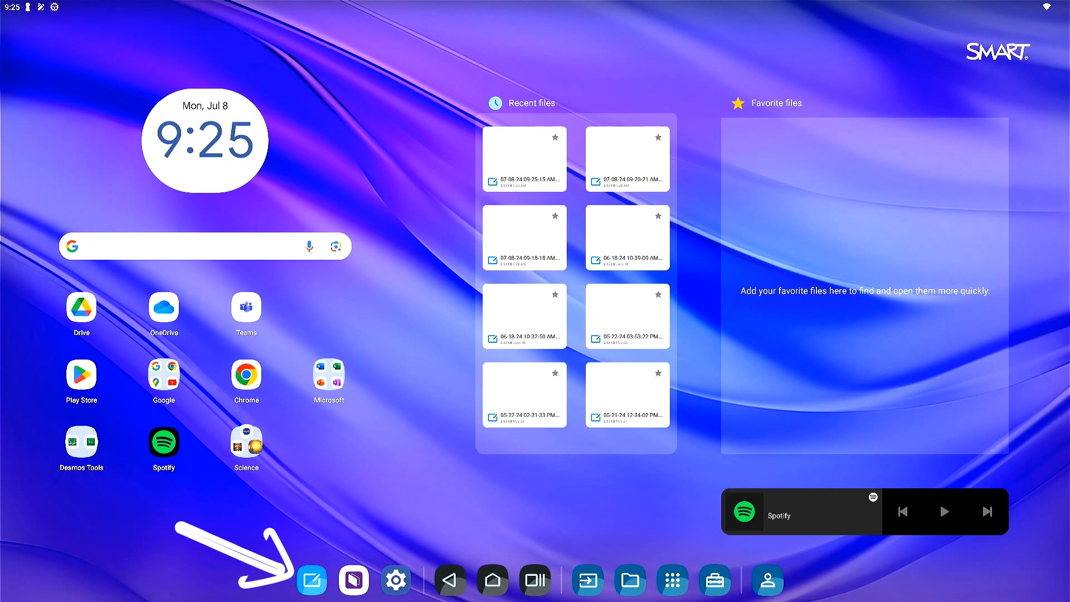
pyautogui.click(311, 580)
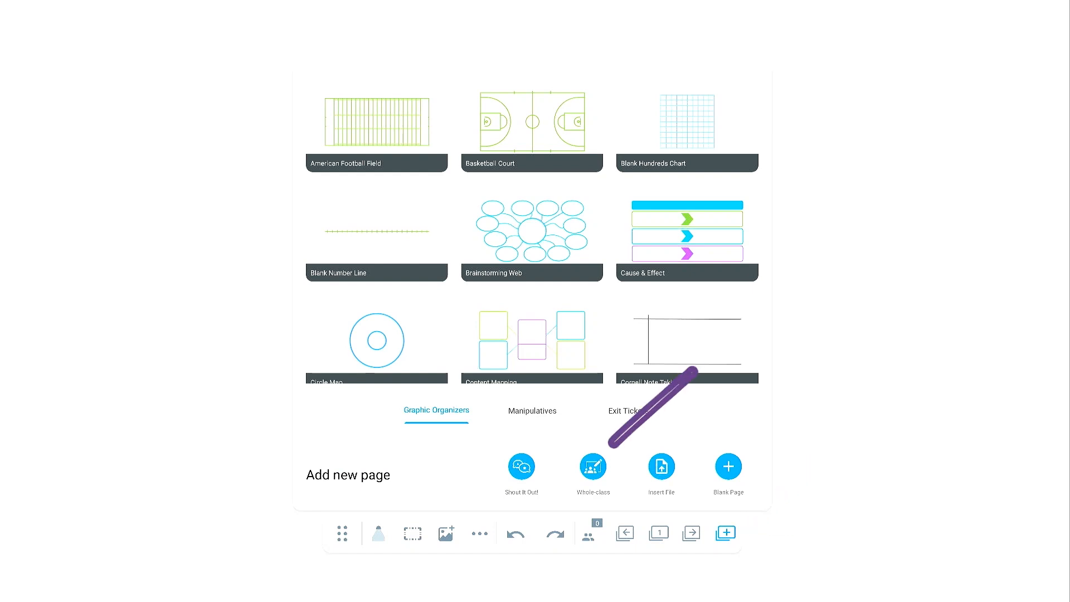
pyautogui.click(592, 468)
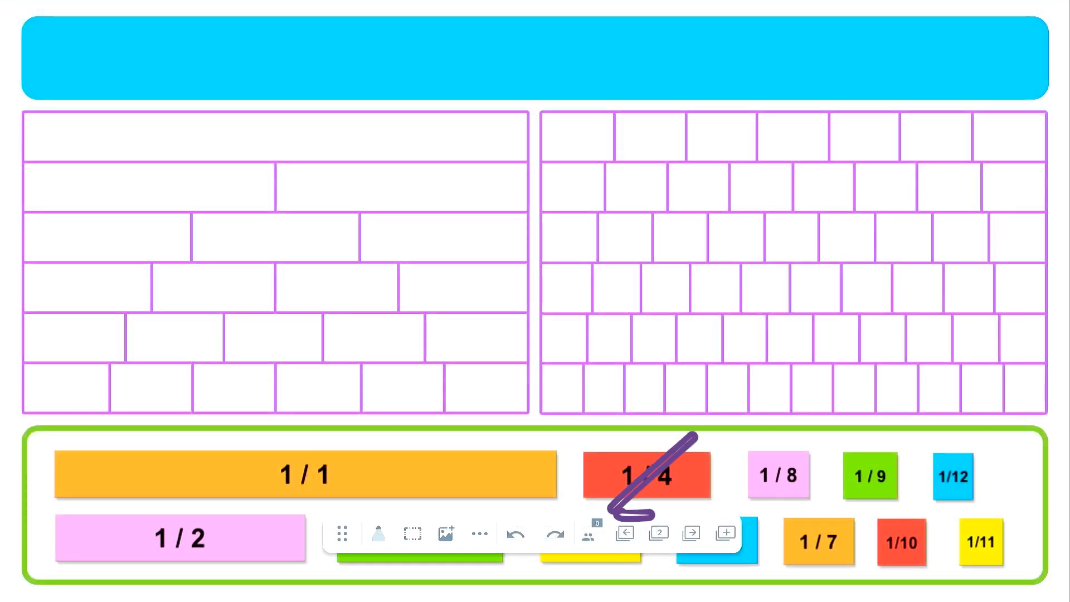
# Convert the fraction page to a whole-class whiteboard showing the hellosmart.com join code
pyautogui.click(587, 534)
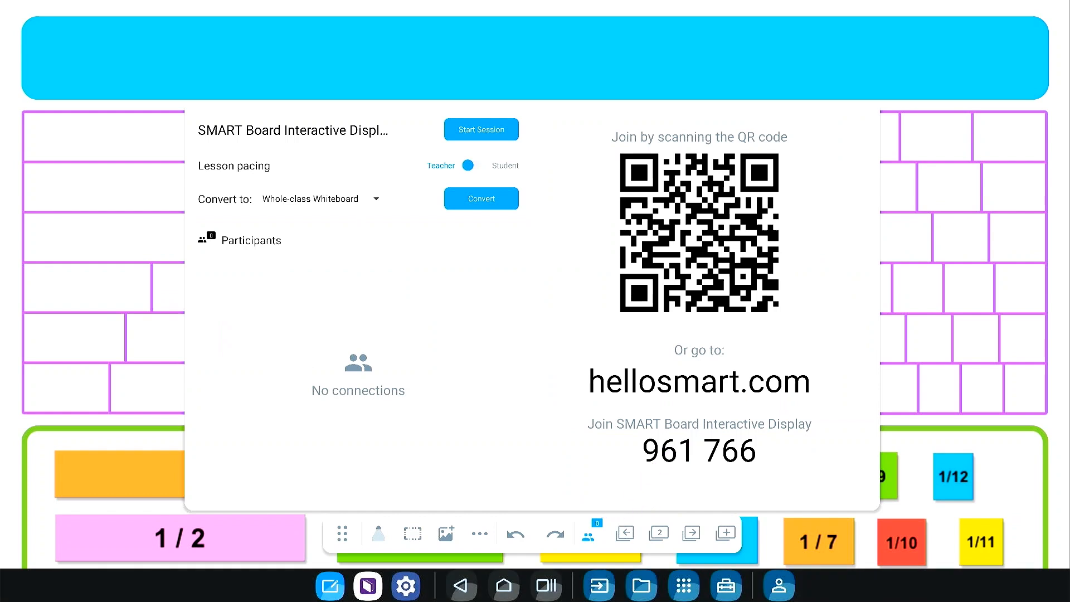
pyautogui.moveTo(546, 173); pyautogui.dragTo(614, 112)
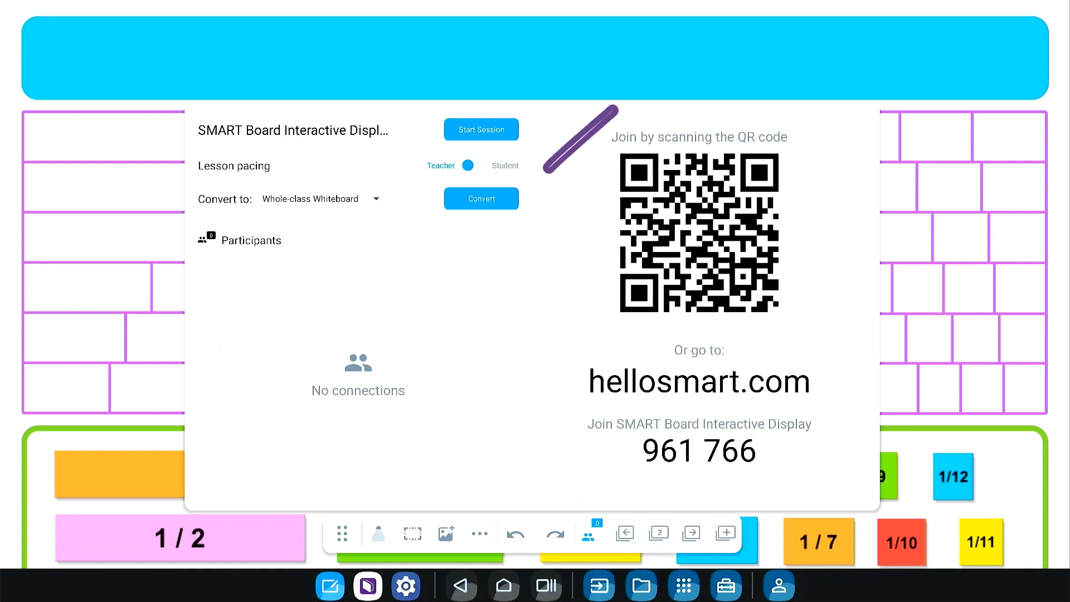
pyautogui.click(481, 199)
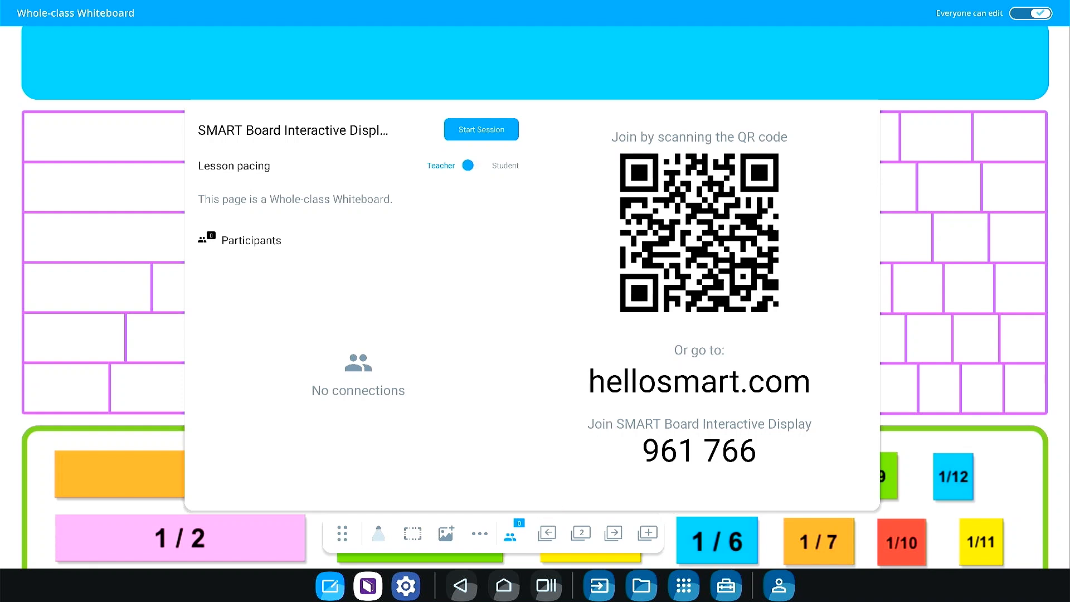
pyautogui.moveTo(908, 318); pyautogui.dragTo(830, 392)
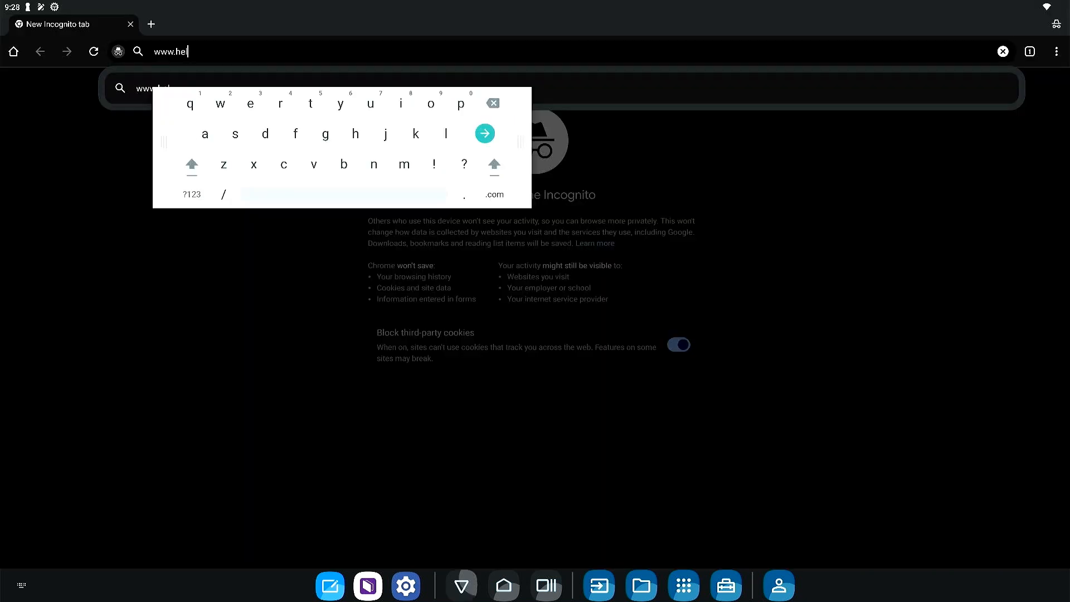
# Join the class at hellosmart.com by entering the class ID from the board
pyautogui.write('losm')
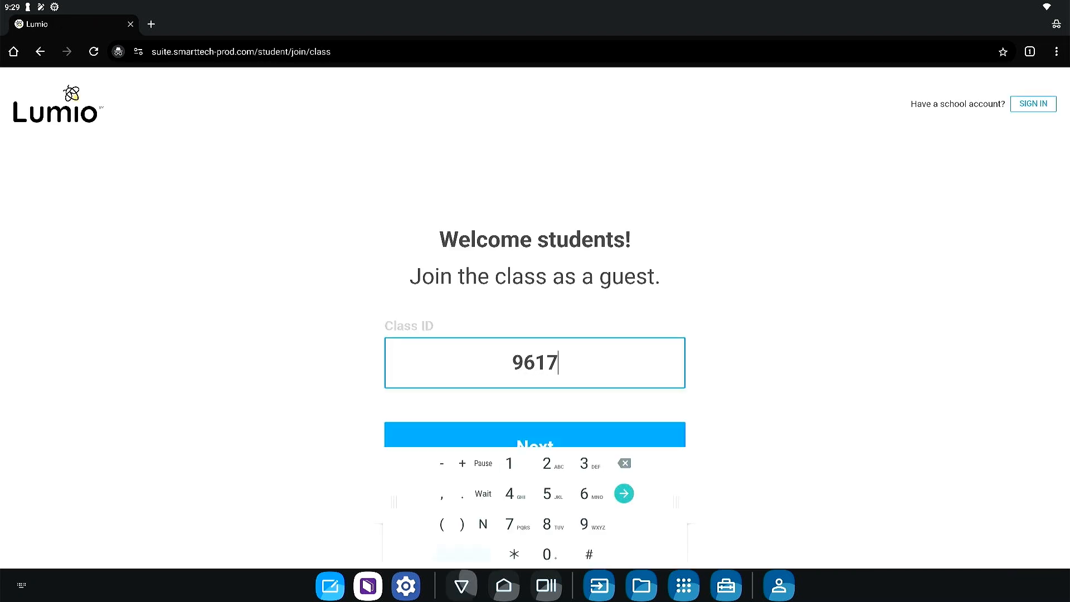
pyautogui.click(534, 434)
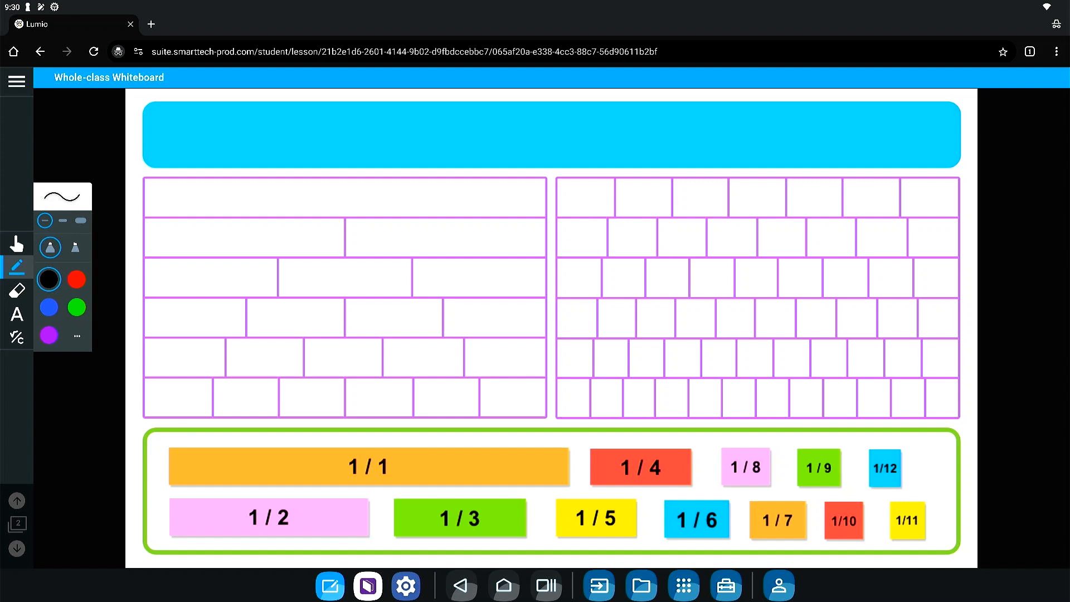
# Place the 1/1 and 1/4 fraction bars into the left fraction wall from the student page
pyautogui.click(16, 315)
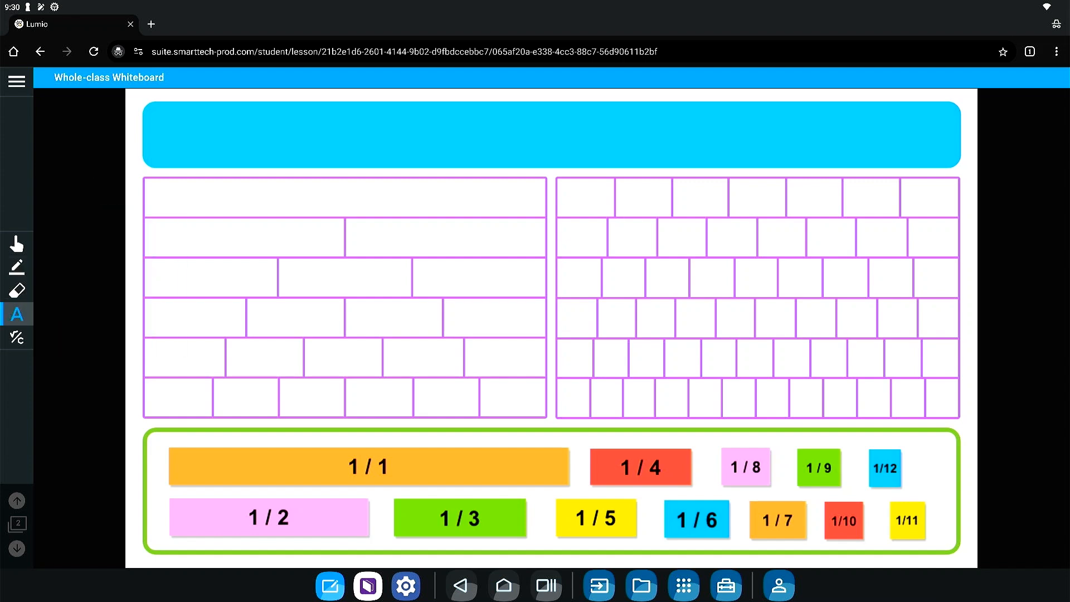
pyautogui.moveTo(369, 467); pyautogui.dragTo(375, 434)
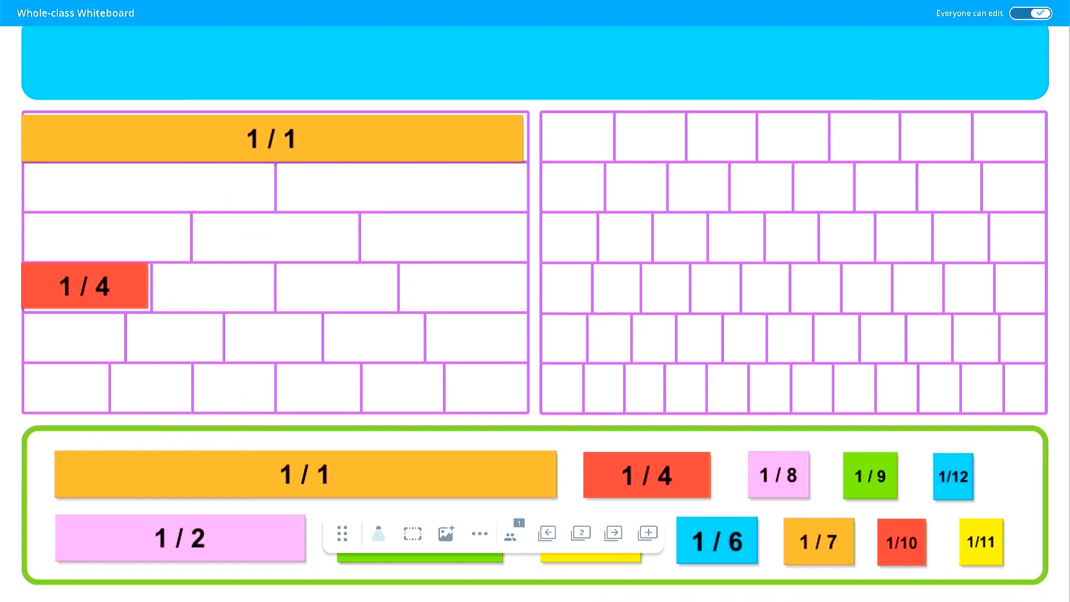
# Go to the next lesson page holding the empty central-box graphic organizer
pyautogui.click(510, 533)
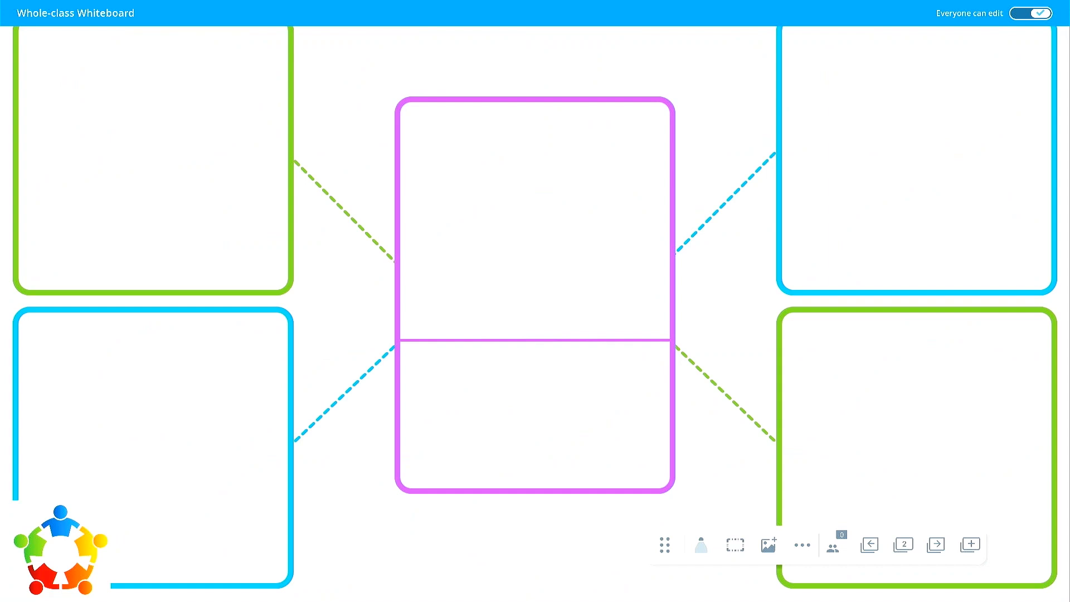
# Check lesson pacing stays on Teacher in Participants and return to the fraction page
pyautogui.click(935, 544)
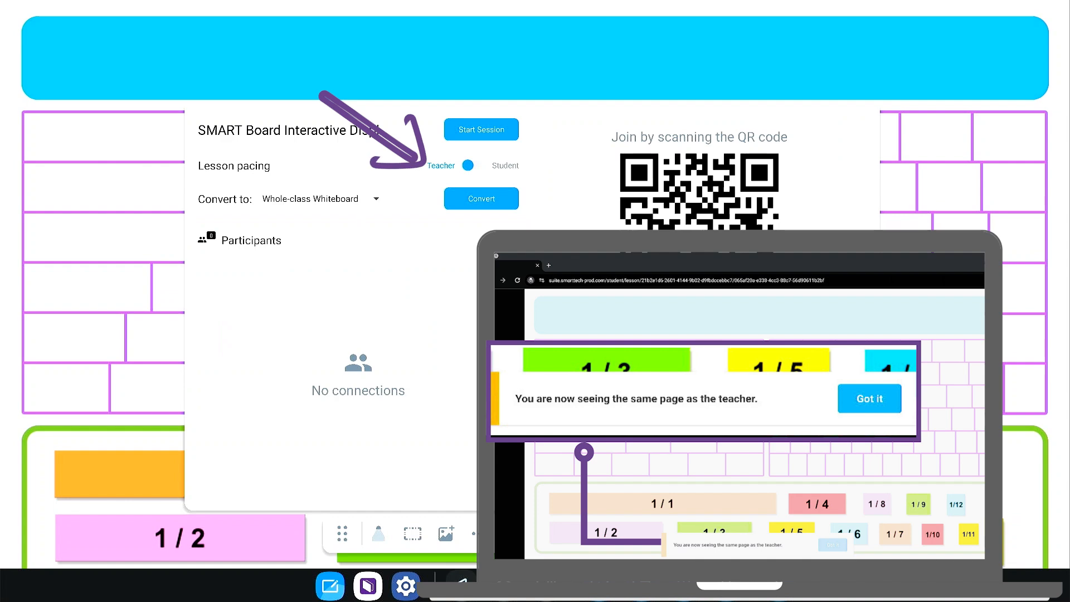
pyautogui.click(482, 198)
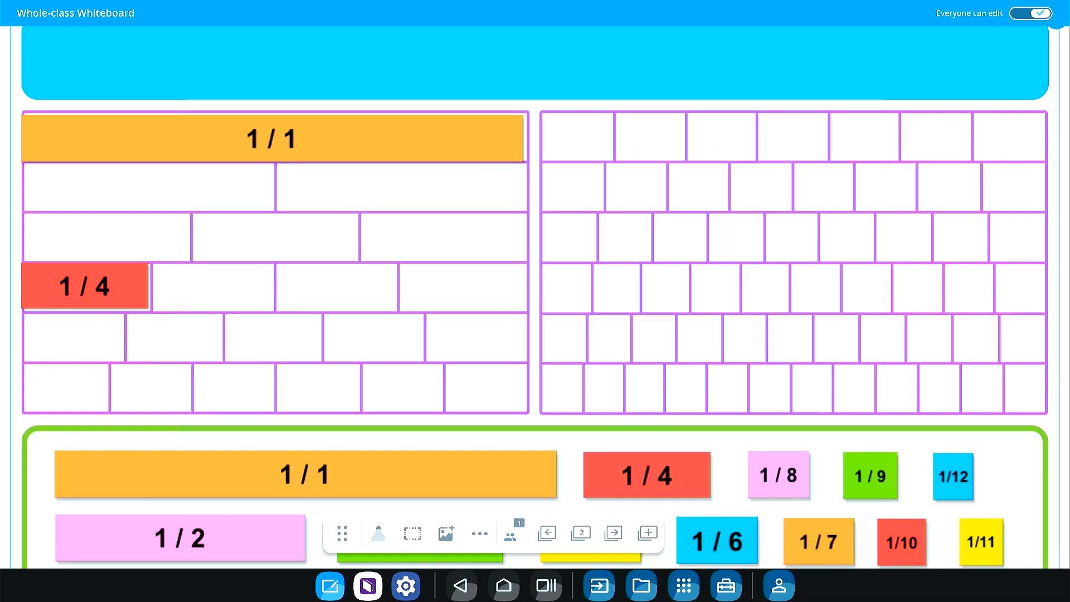